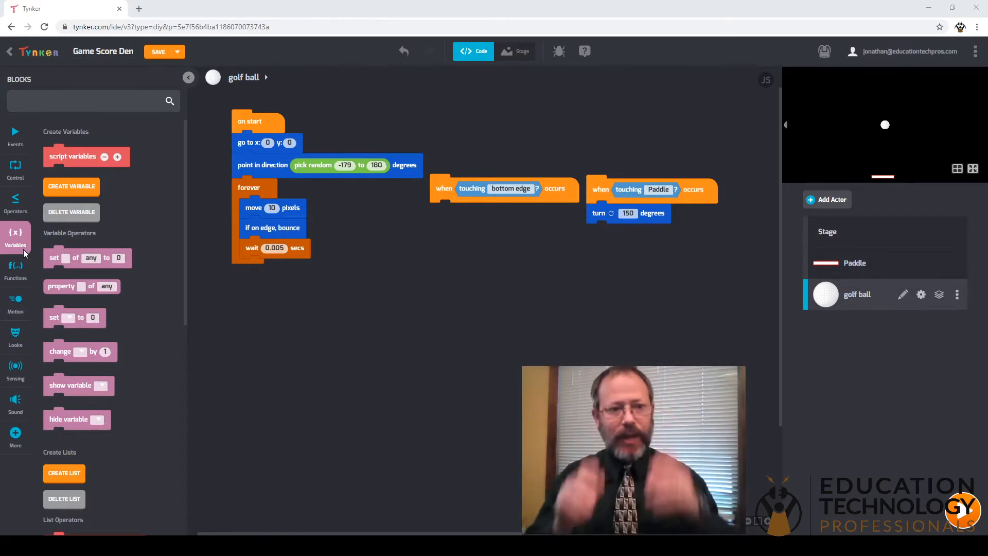
{"action": "mouse_move", "coordinate": [94, 220]}
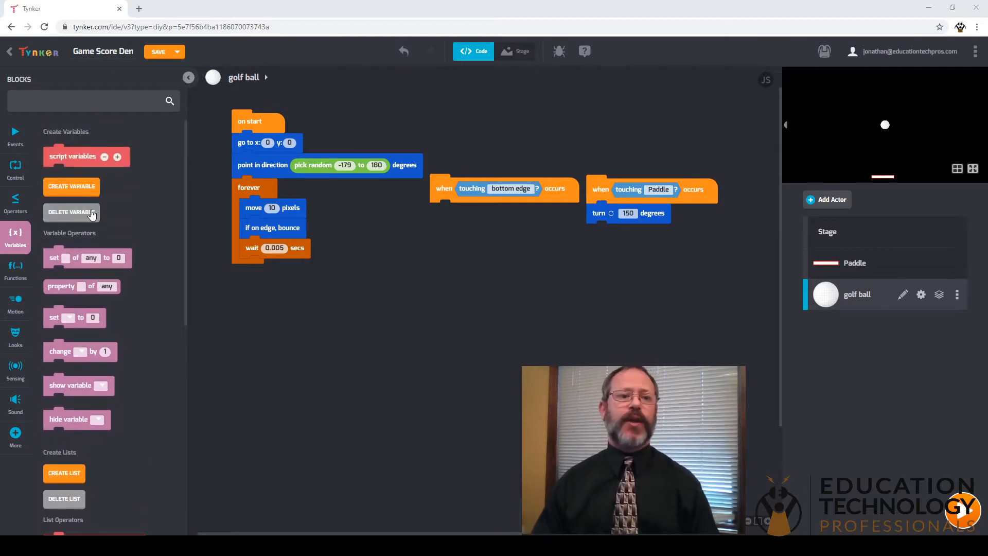
Create a Score variable for all actors that resets to 0 on stop
{"action": "left_click", "coordinate": [72, 187]}
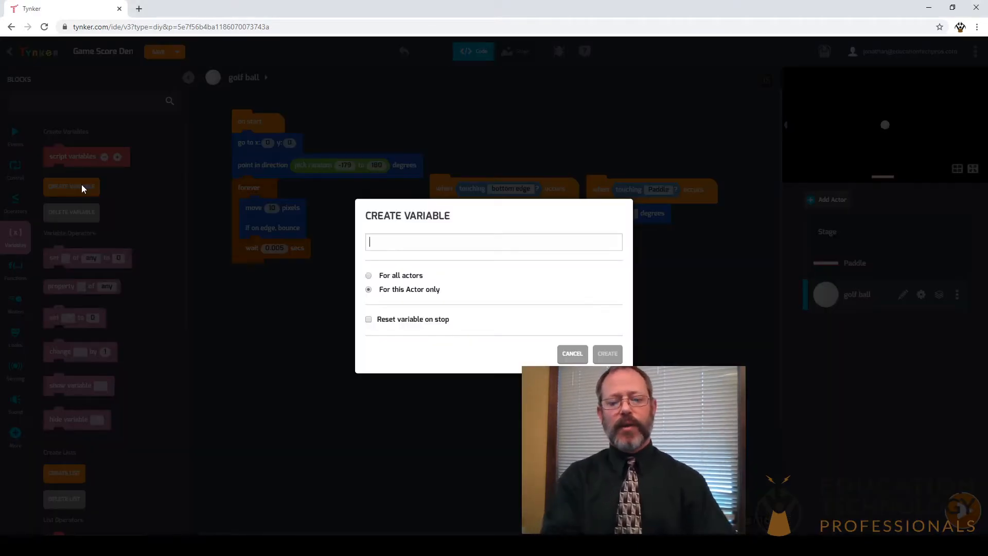
{"action": "type", "text": "Score"}
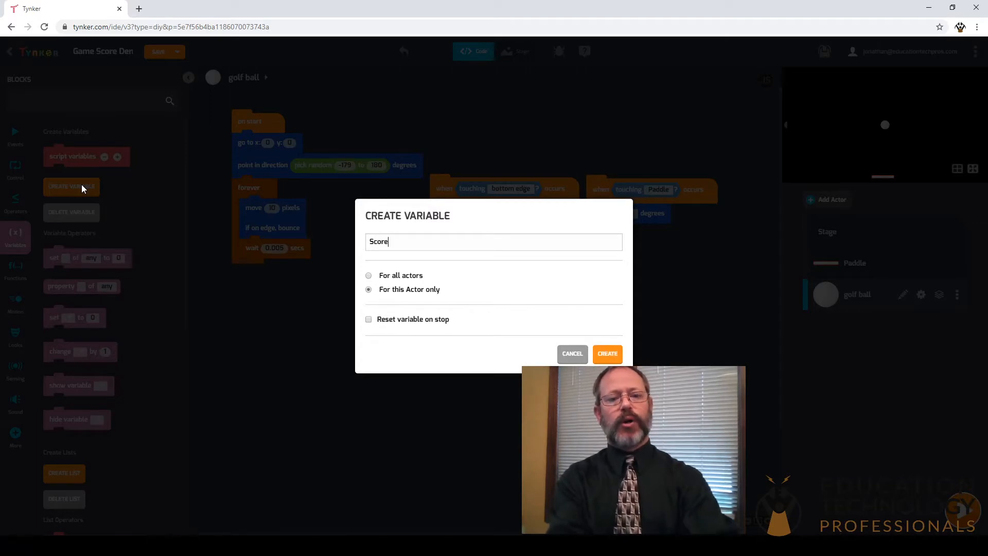
{"action": "mouse_move", "coordinate": [131, 252]}
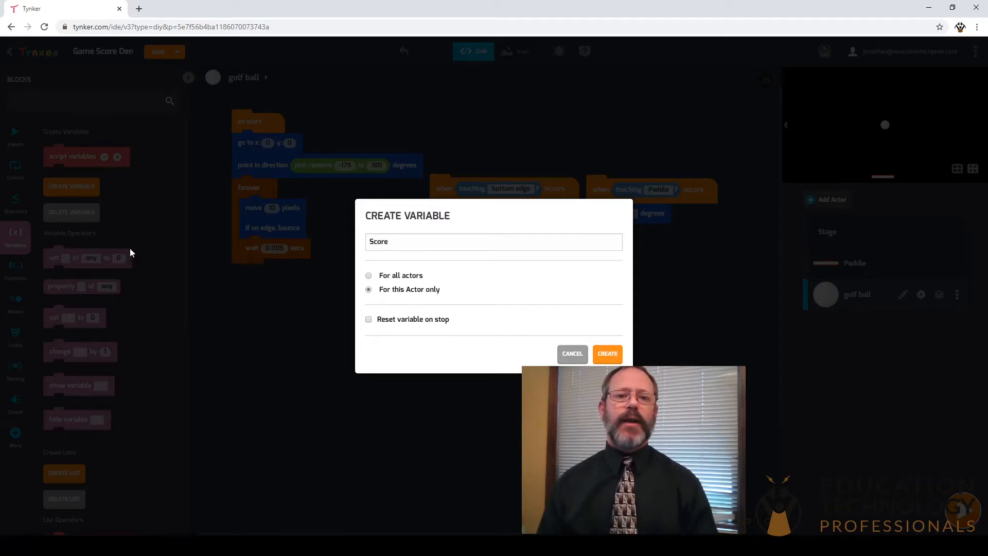
{"action": "mouse_move", "coordinate": [168, 280]}
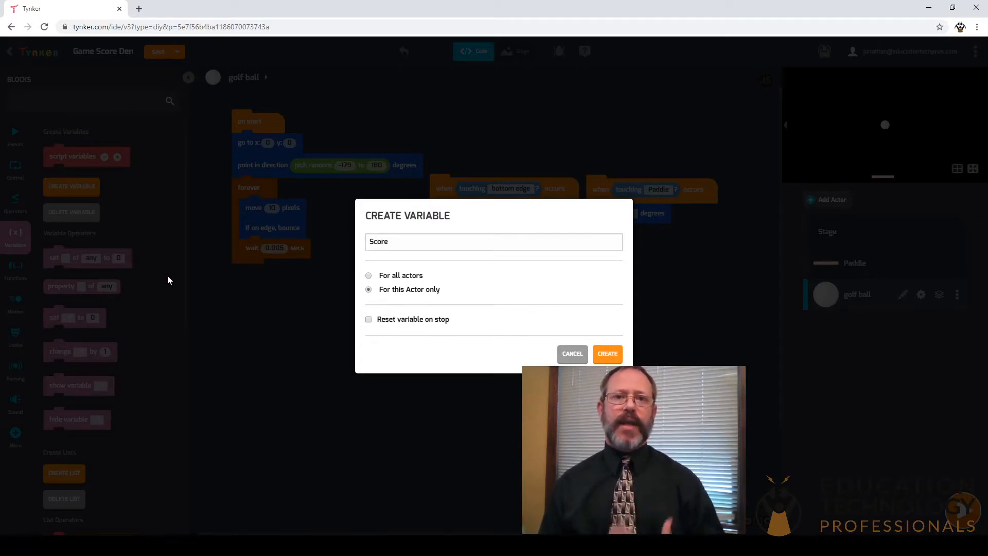
{"action": "mouse_move", "coordinate": [202, 300]}
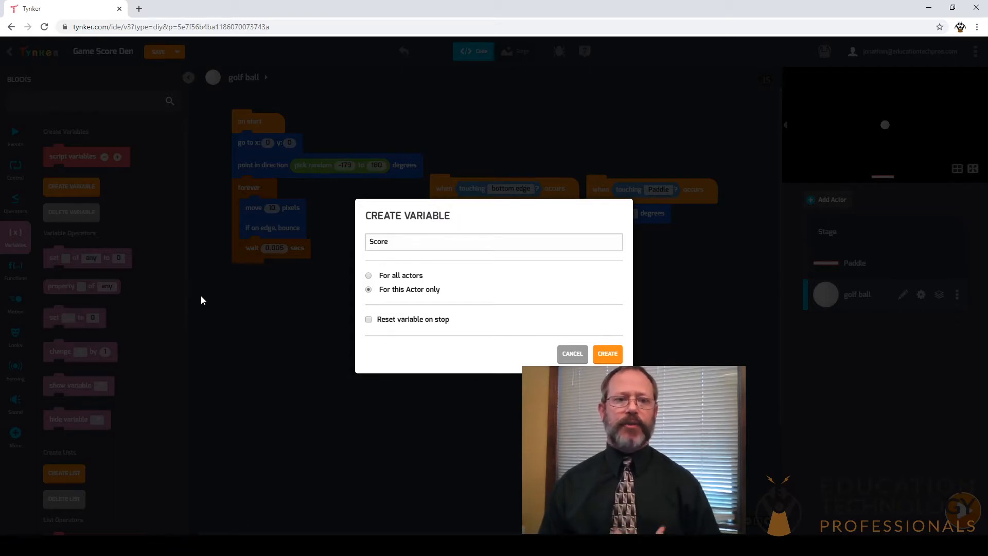
{"action": "mouse_move", "coordinate": [337, 291]}
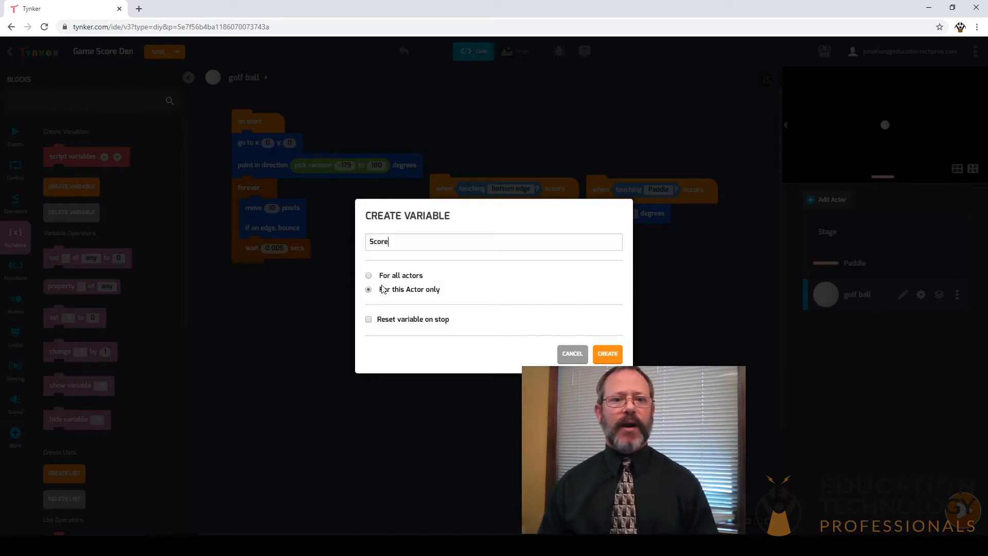
{"action": "left_click", "coordinate": [369, 276]}
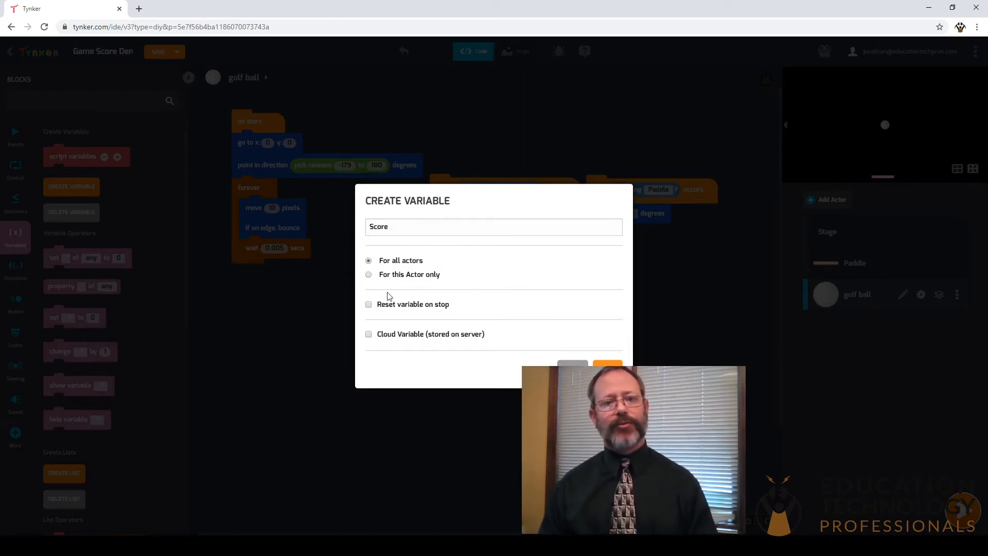
{"action": "left_click", "coordinate": [369, 303]}
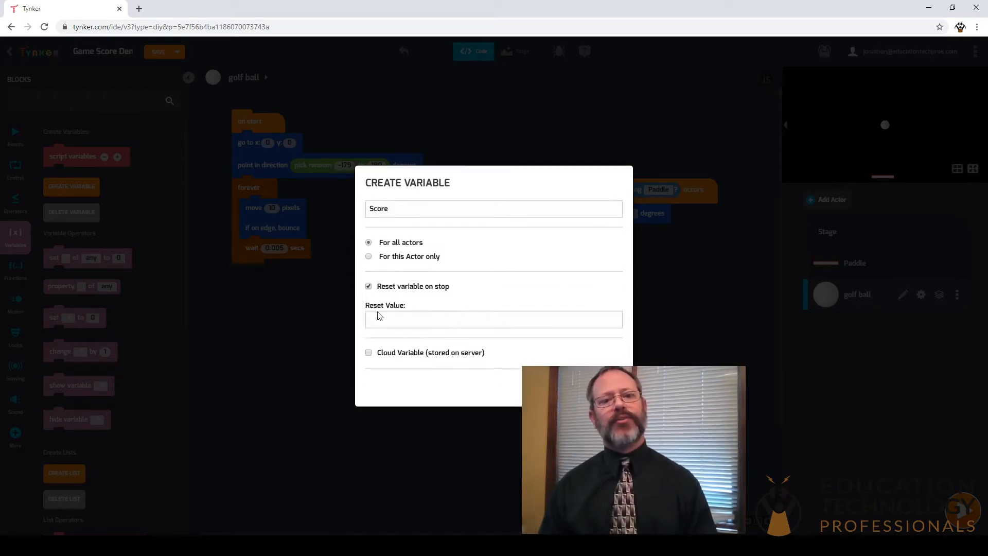
{"action": "type", "text": "0"}
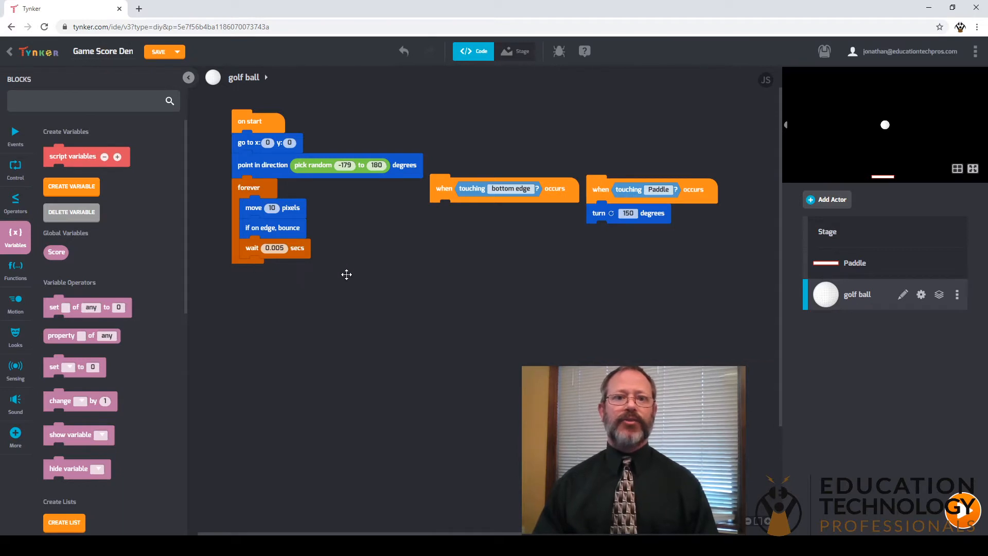
{"action": "mouse_move", "coordinate": [524, 212]}
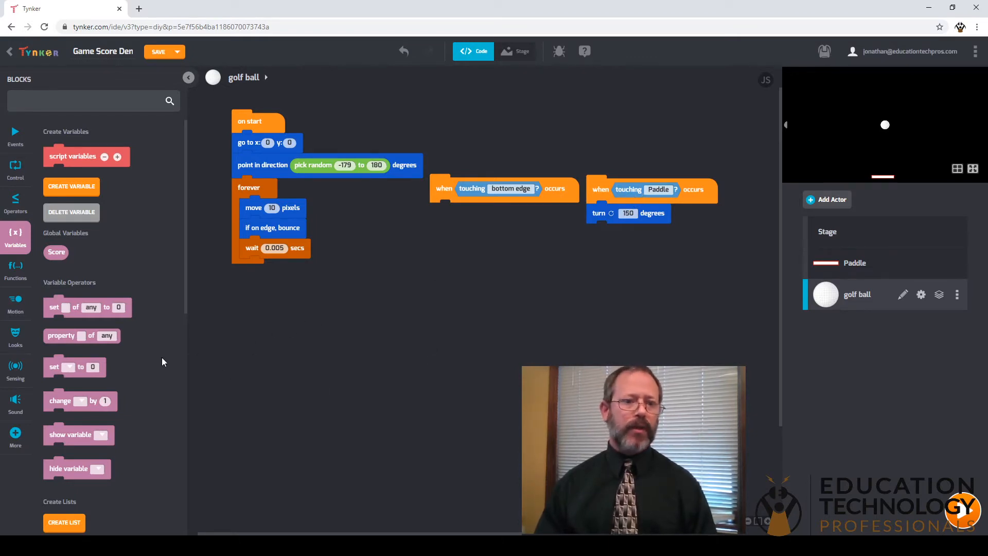
{"action": "mouse_move", "coordinate": [65, 403]}
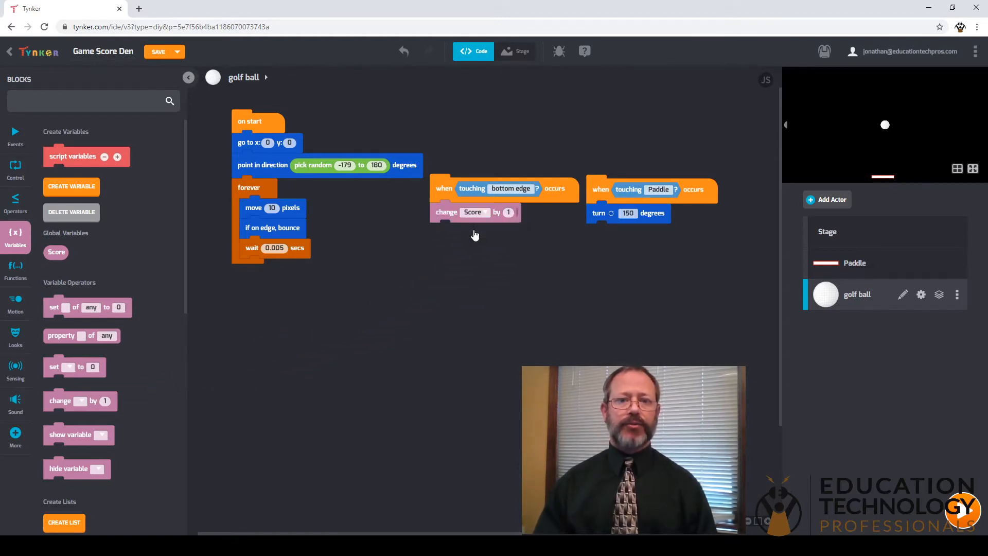
Make the bottom-edge hit change Score by -1
{"action": "left_click", "coordinate": [508, 212]}
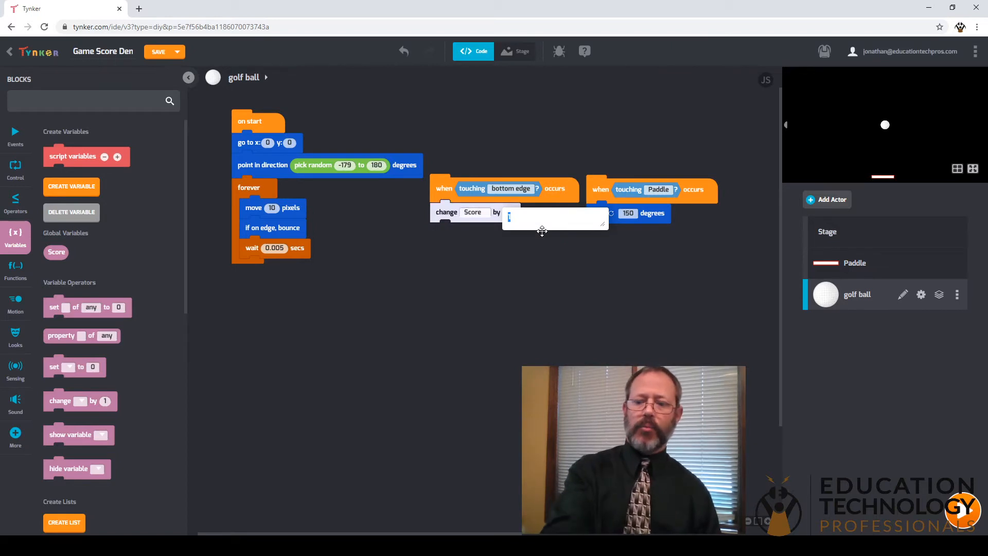
{"action": "type", "text": "-1"}
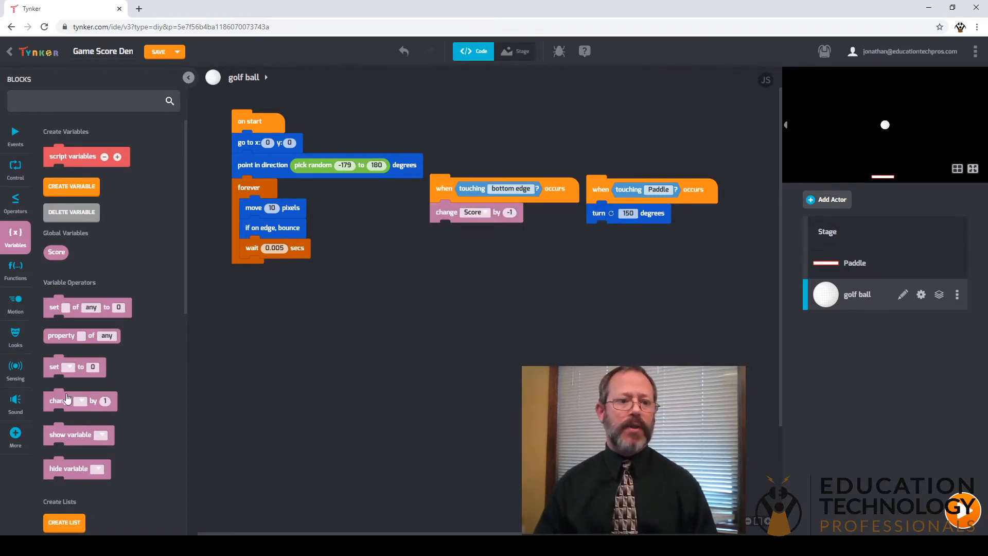
Add a change-Score block after the Paddle bounce's 150-degree turn
{"action": "left_click_drag", "start_coordinate": [81, 401], "coordinate": [623, 233]}
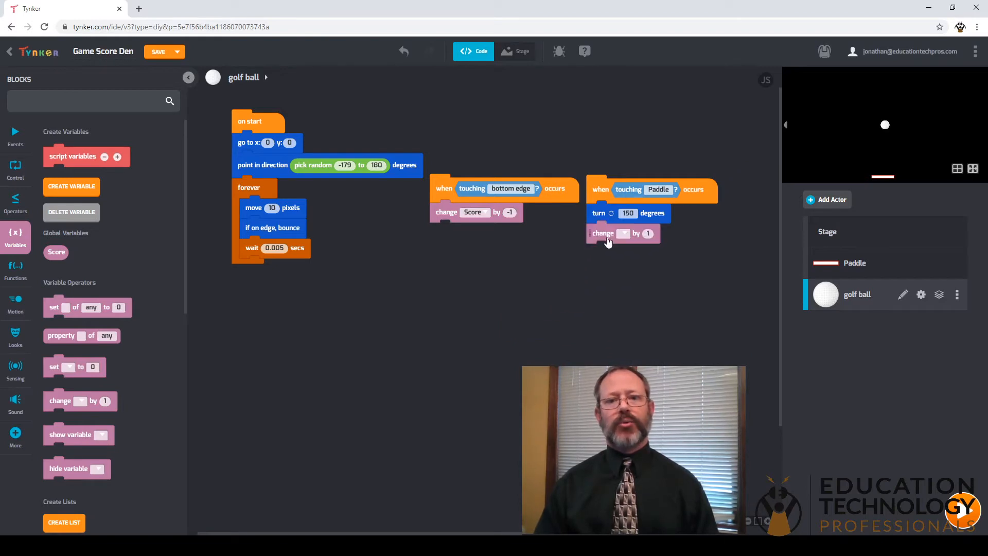
{"action": "left_click", "coordinate": [624, 233]}
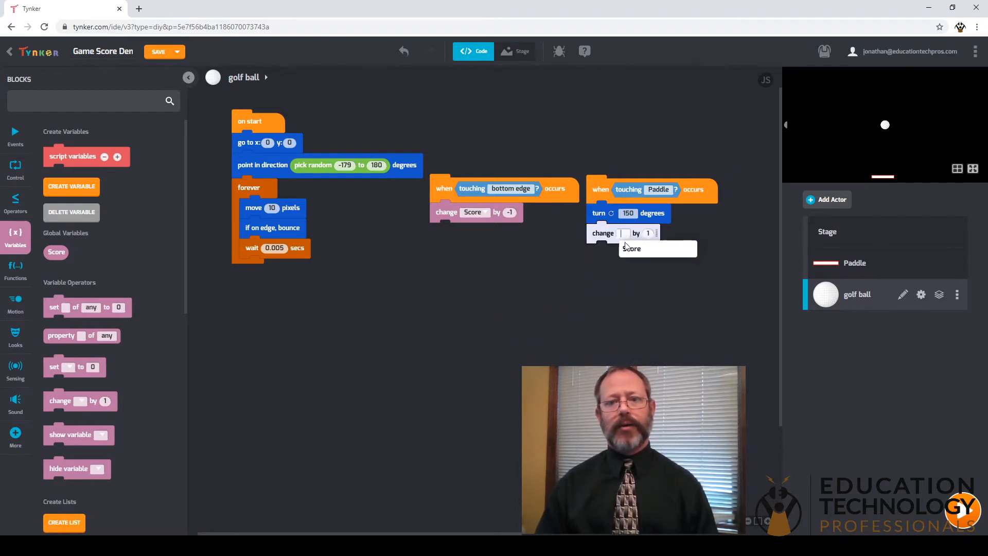
{"action": "left_click", "coordinate": [631, 248]}
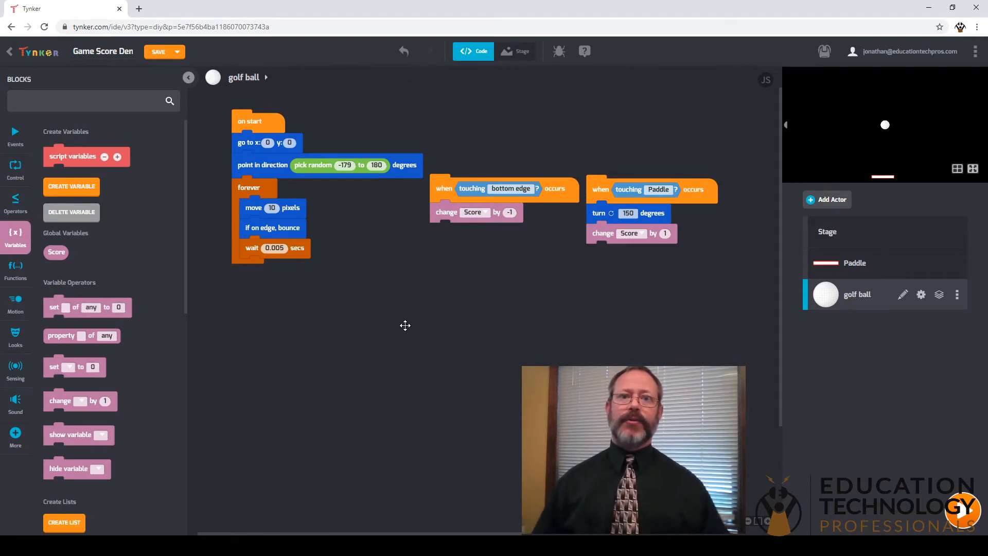
{"action": "mouse_move", "coordinate": [785, 238]}
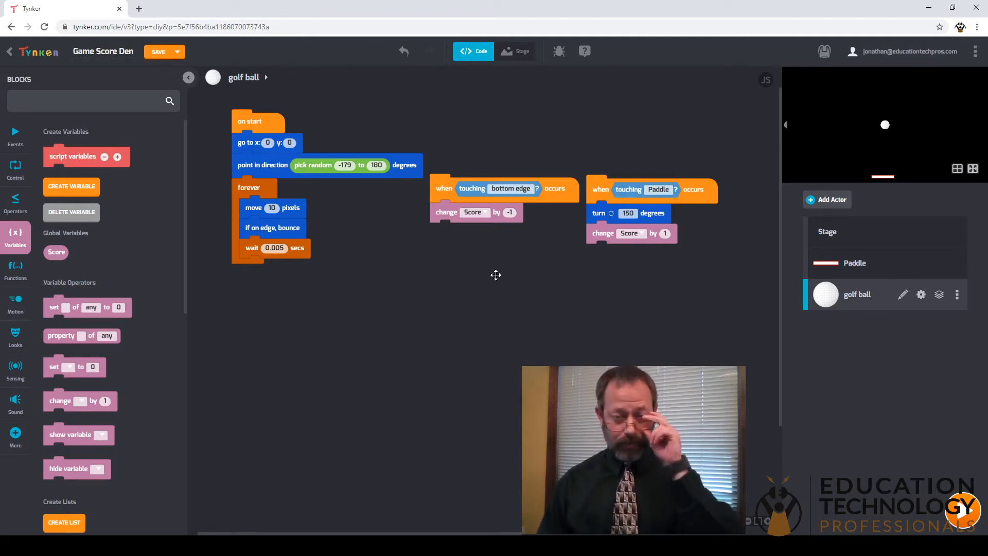
{"action": "mouse_move", "coordinate": [92, 265]}
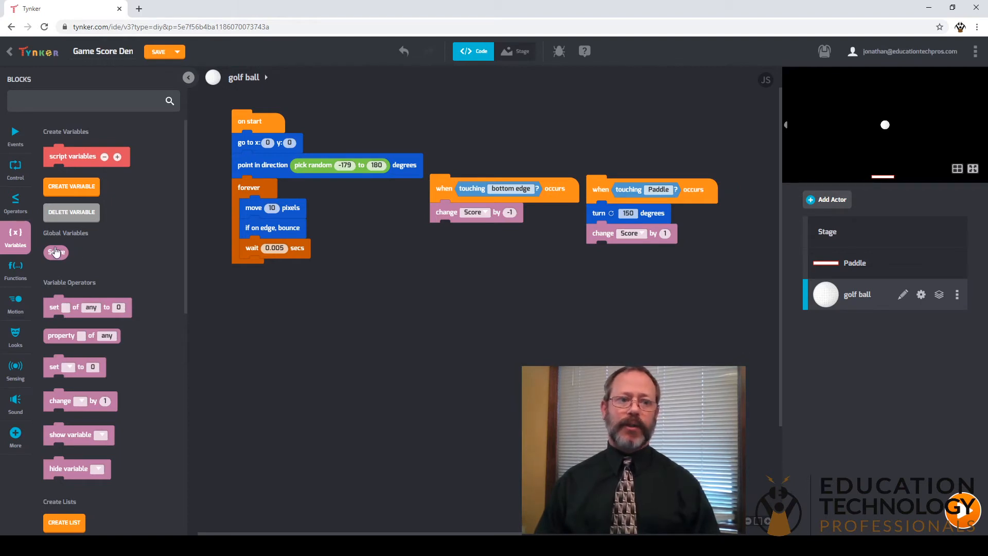
Add a watcher for Score and select the new Score Watcher actor
{"action": "left_click", "coordinate": [56, 251]}
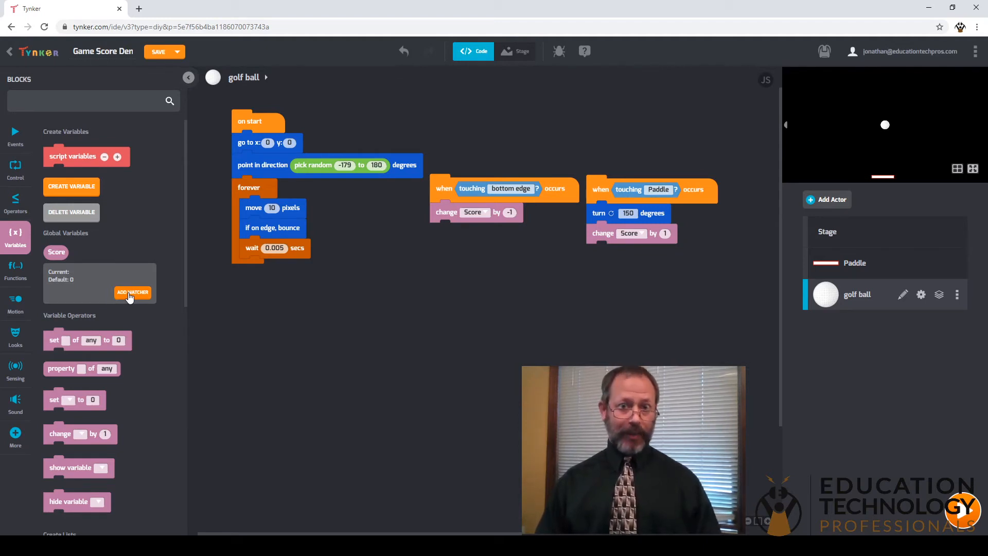
{"action": "left_click", "coordinate": [132, 291]}
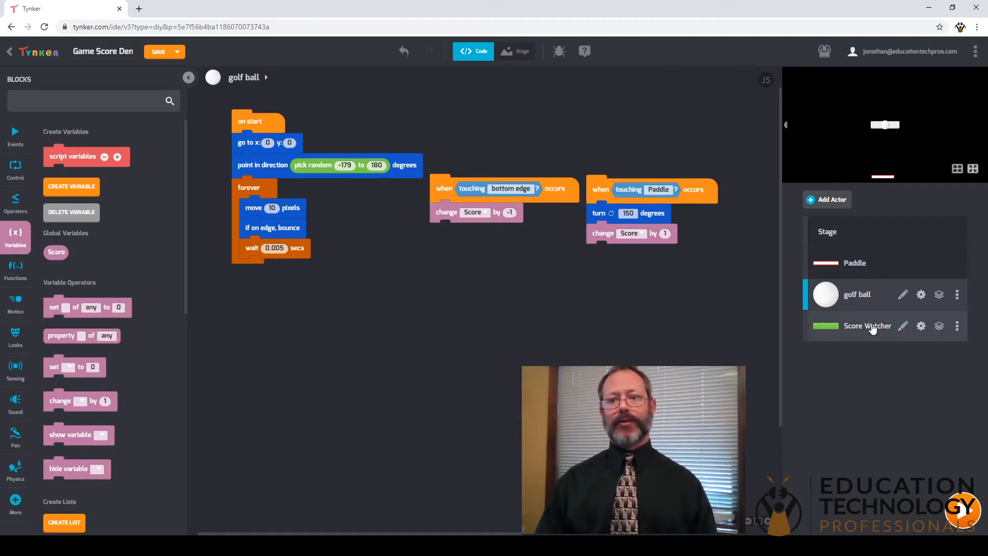
{"action": "left_click", "coordinate": [867, 326]}
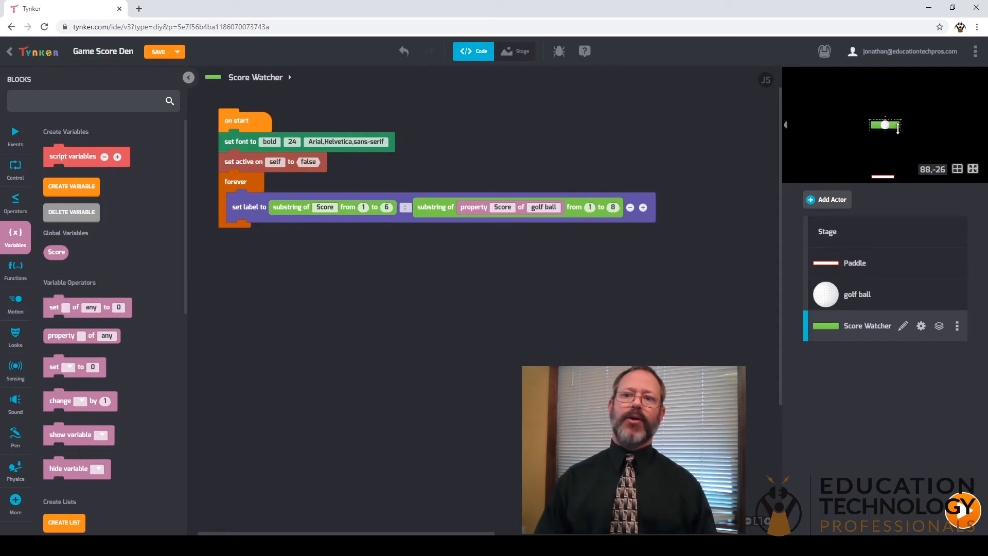
Drag the Score Watcher display to the stage's top-left corner
{"action": "left_click_drag", "start_coordinate": [885, 125], "coordinate": [862, 119]}
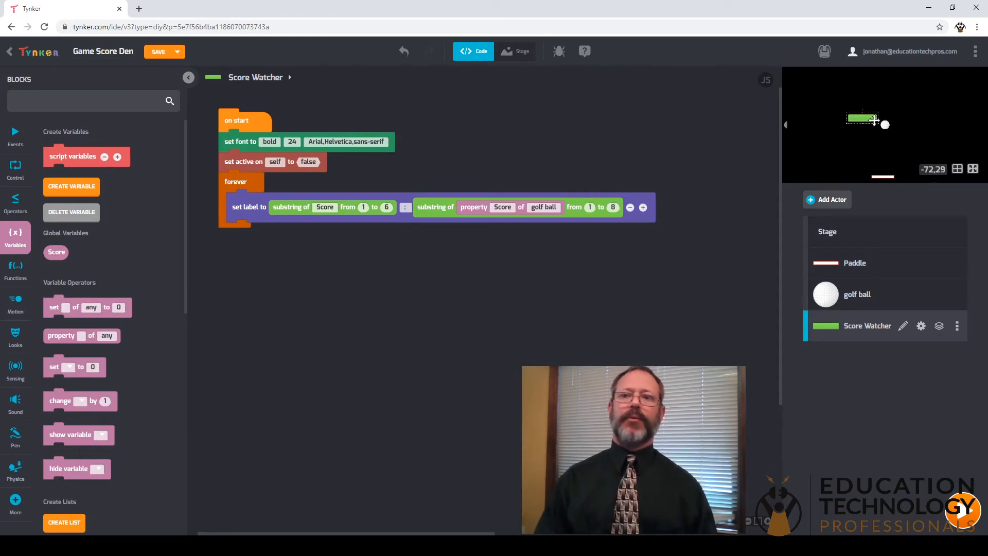
{"action": "left_click_drag", "start_coordinate": [864, 119], "coordinate": [801, 77]}
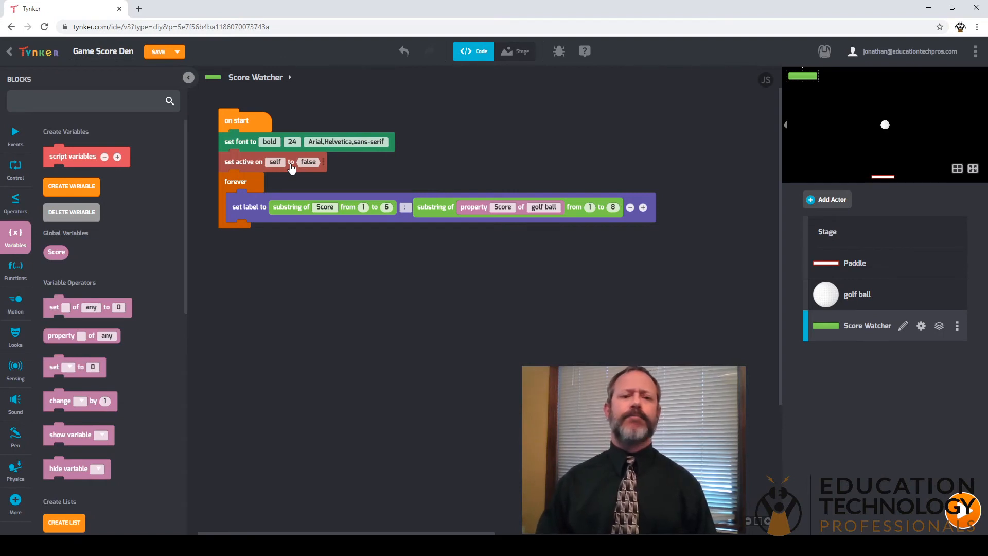
{"action": "mouse_move", "coordinate": [248, 204]}
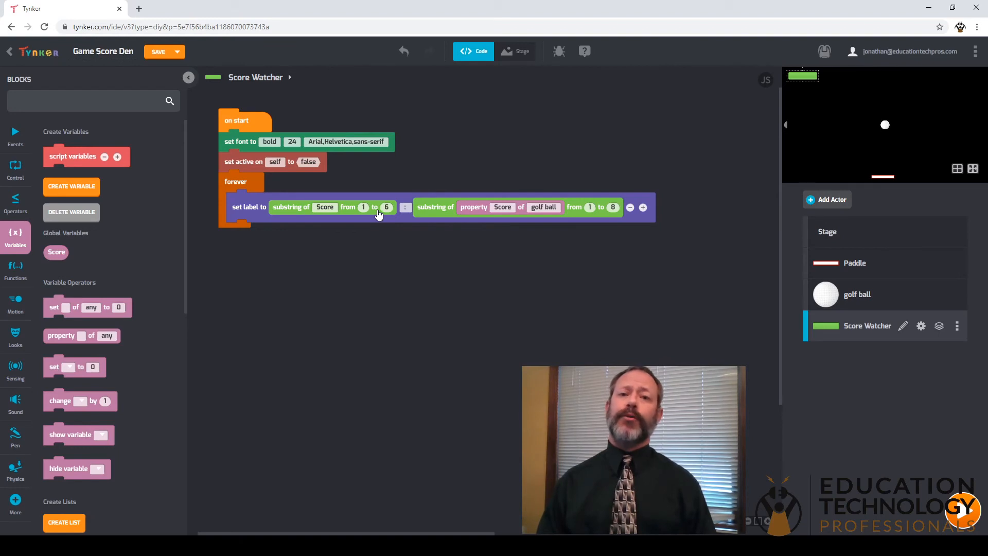
{"action": "mouse_move", "coordinate": [368, 214]}
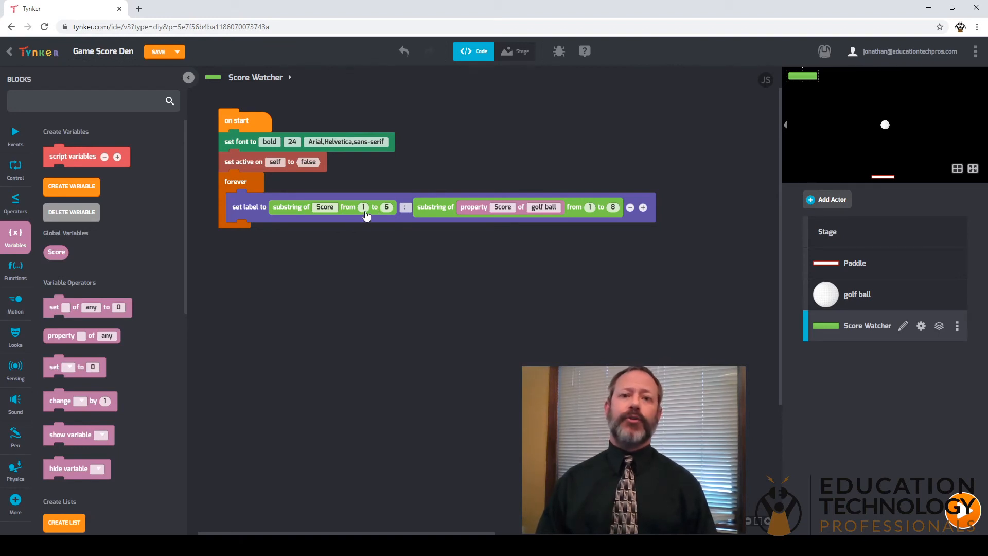
{"action": "mouse_move", "coordinate": [373, 213]}
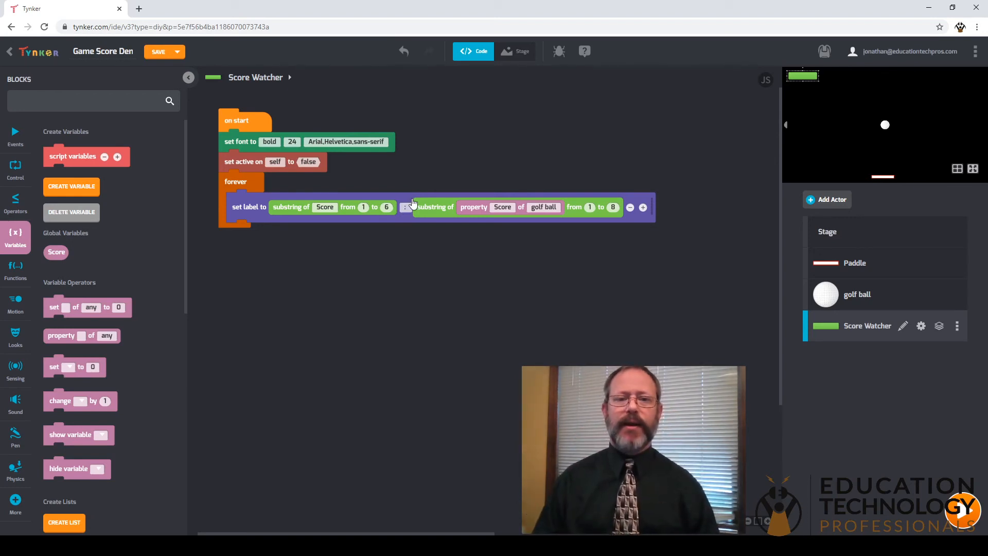
{"action": "mouse_move", "coordinate": [447, 214]}
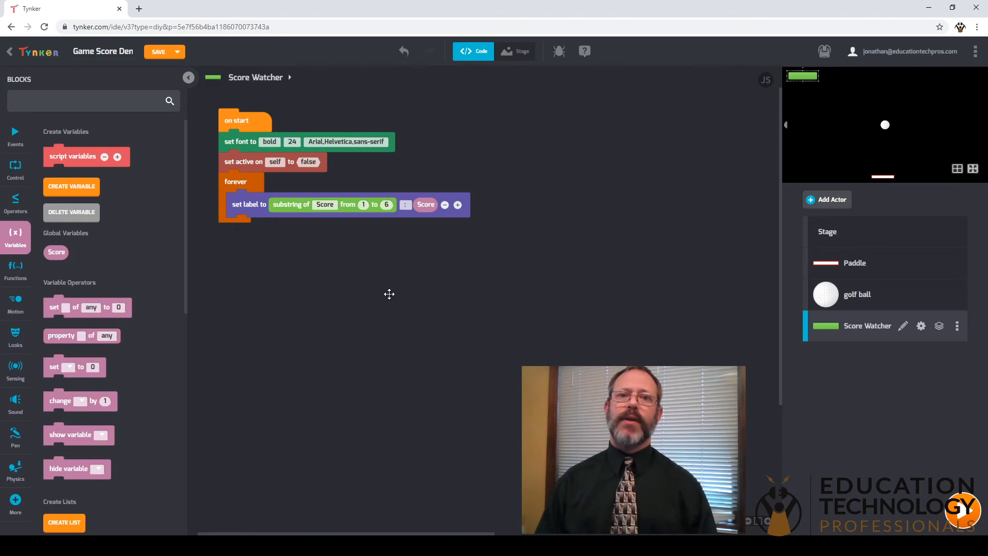
{"action": "mouse_move", "coordinate": [415, 288]}
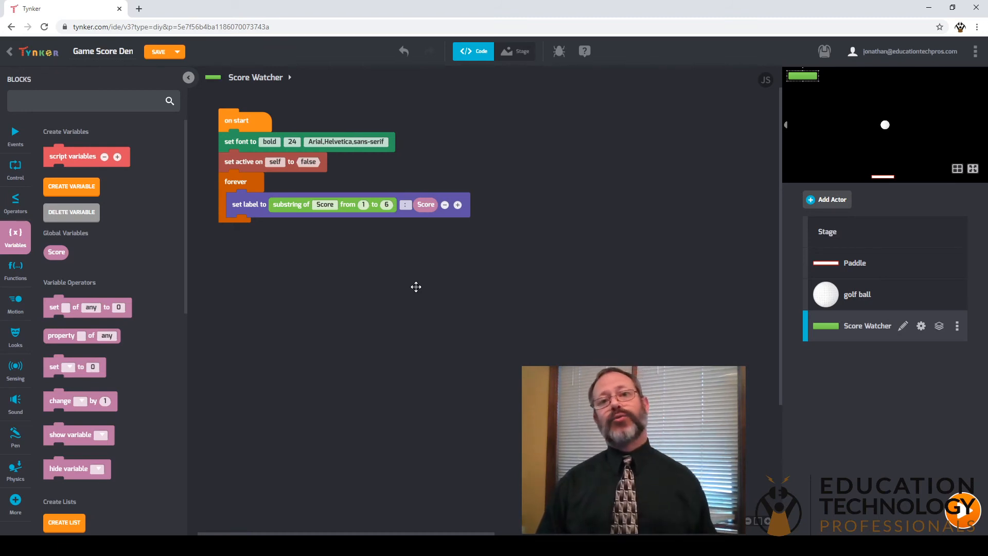
{"action": "mouse_move", "coordinate": [551, 273]}
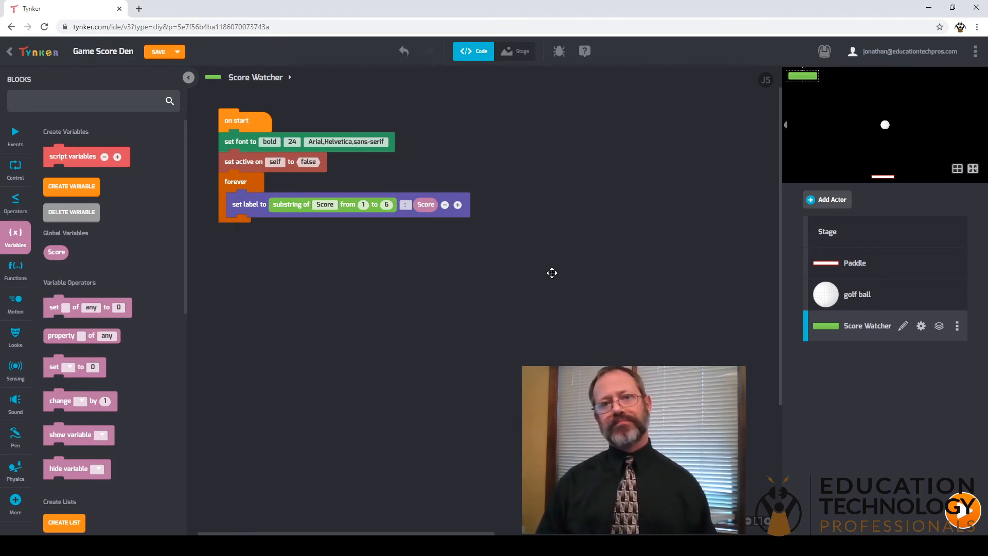
{"action": "mouse_move", "coordinate": [927, 200]}
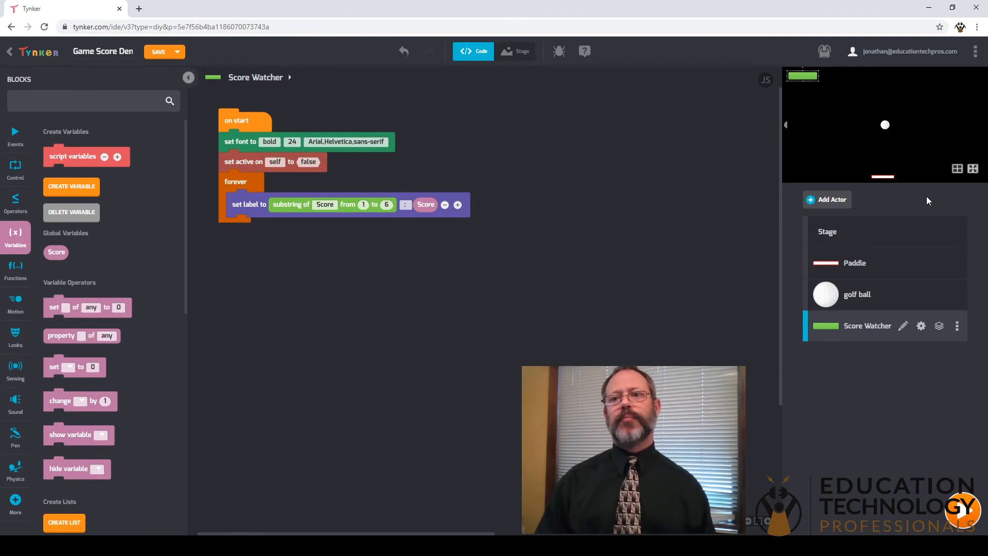